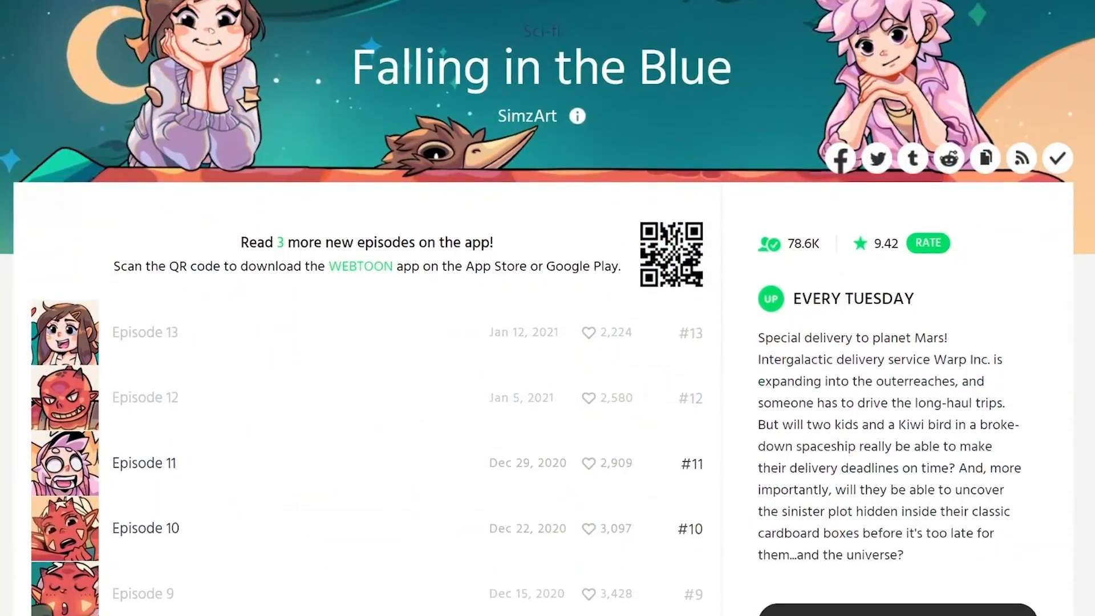
Step: Scroll down the Falling in the Blue Webtoon series page to see the episode list
scroll("down", 3)
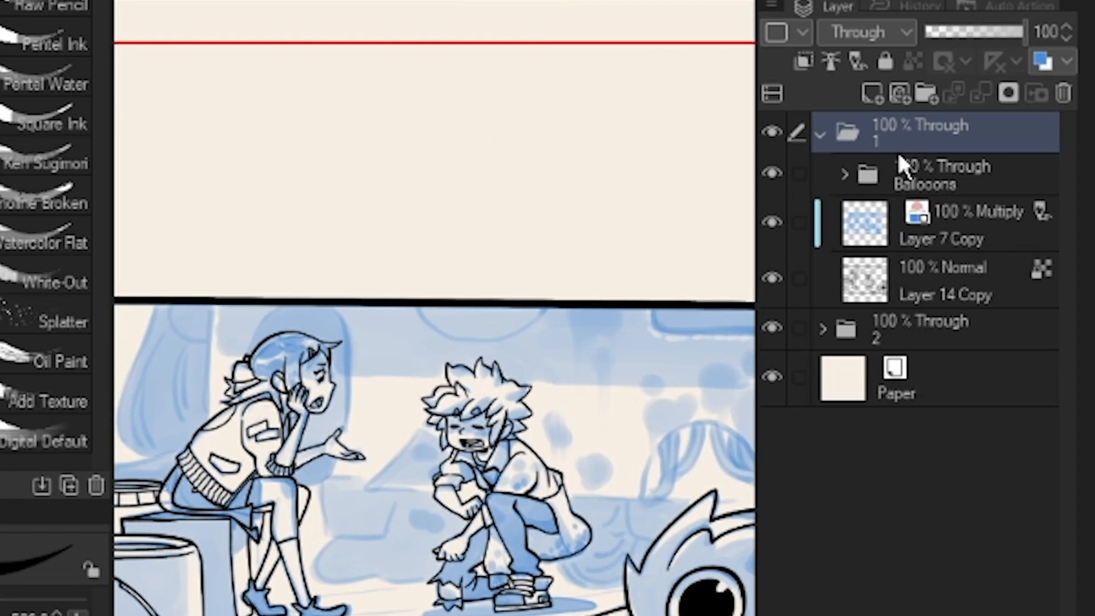
Step: Select this panel's layer folder so the new Colors folder lands inside it
left_click(944, 280)
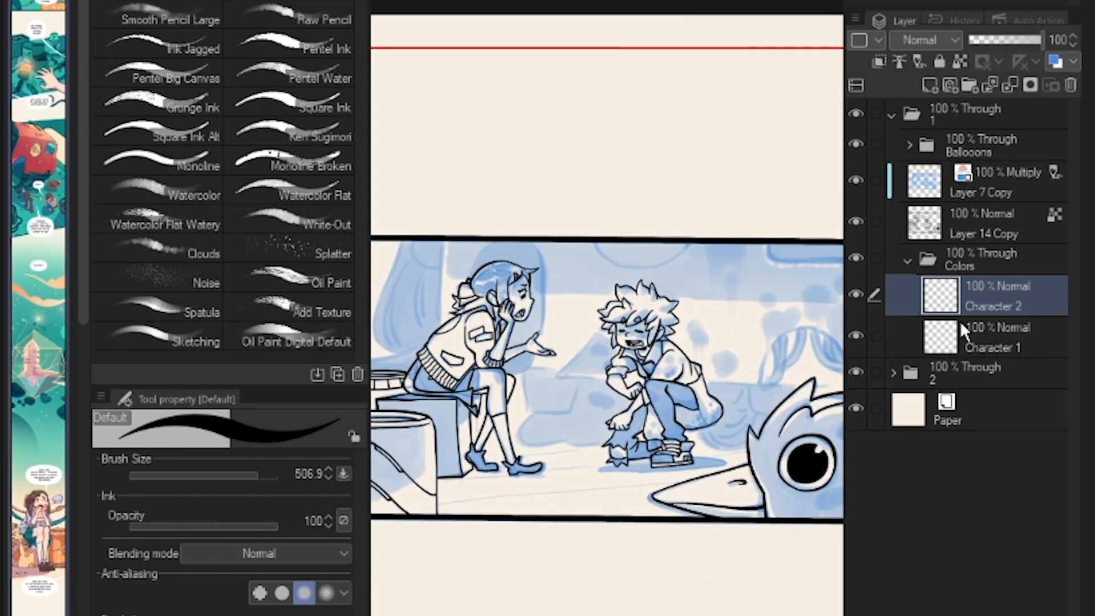
Step: Rename the new layer to Character 3 and add another raster layer to the Colors folder
double_click(993, 295)
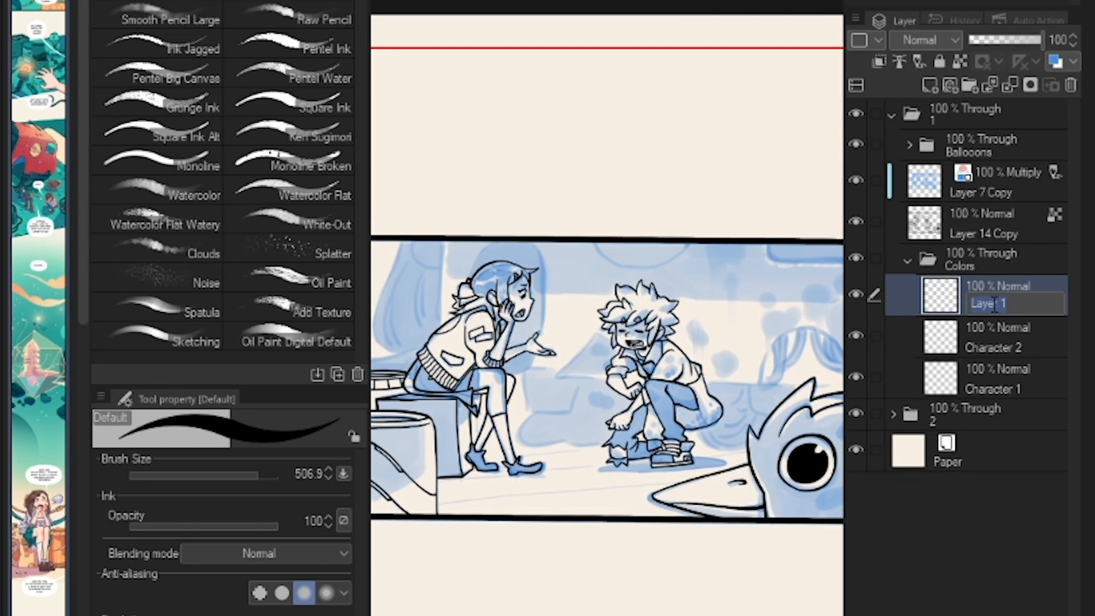
type("Charact")
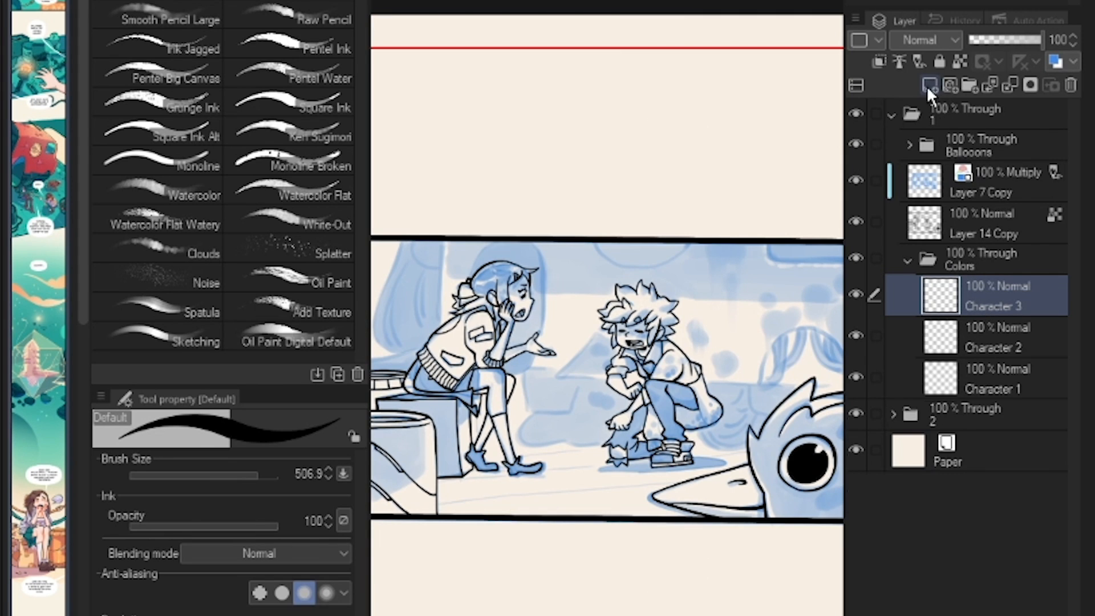
left_click(929, 85)
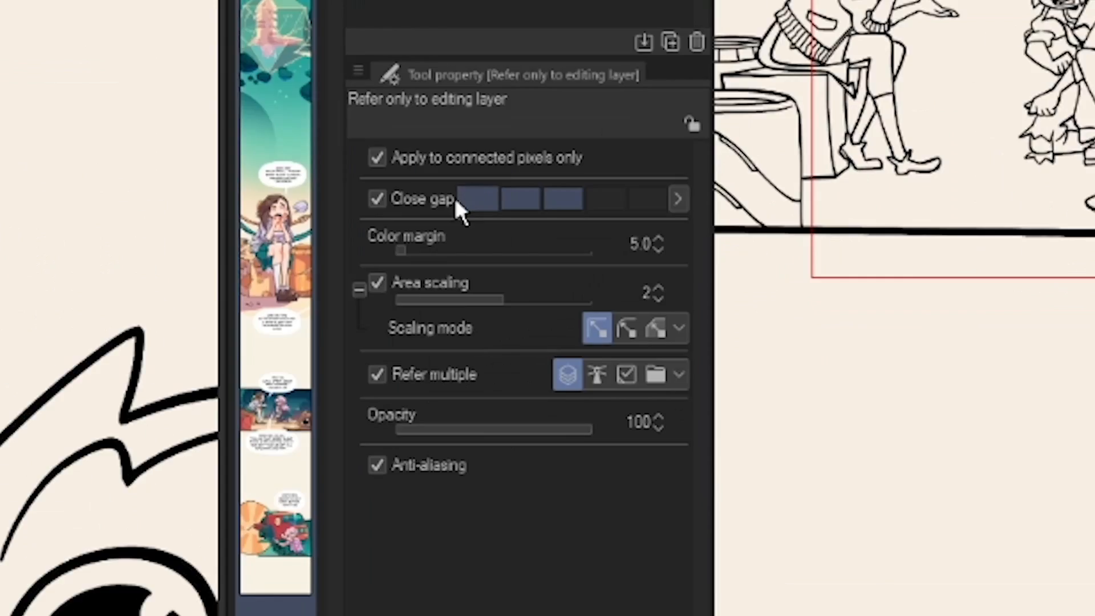
mouse_move(422, 237)
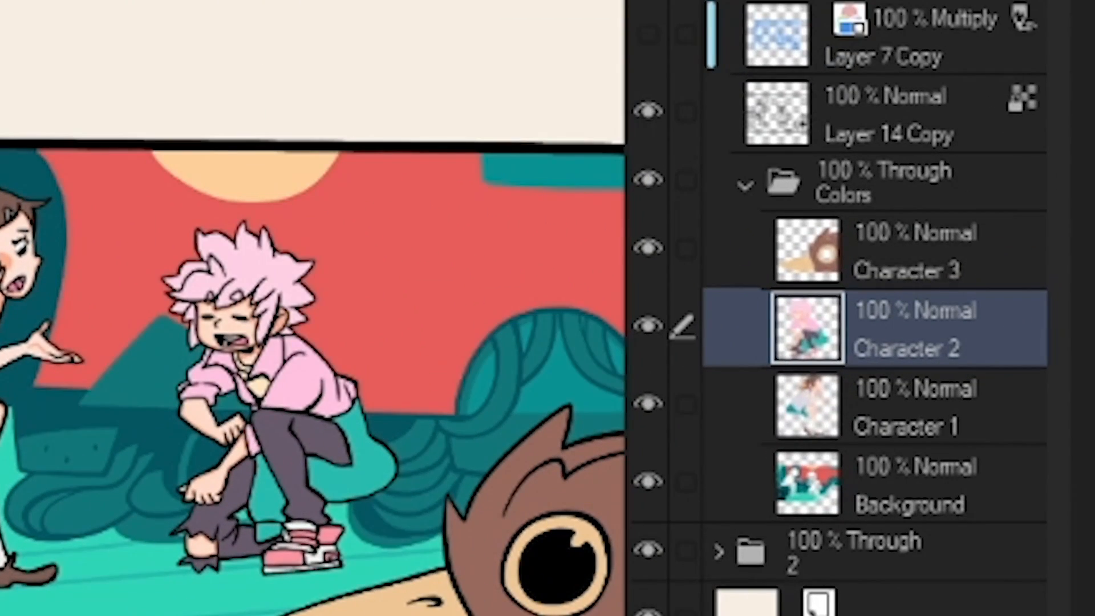
Step: Add new raster layers above the character colours, clipped below, for Shadows and Highlights
left_click(907, 251)
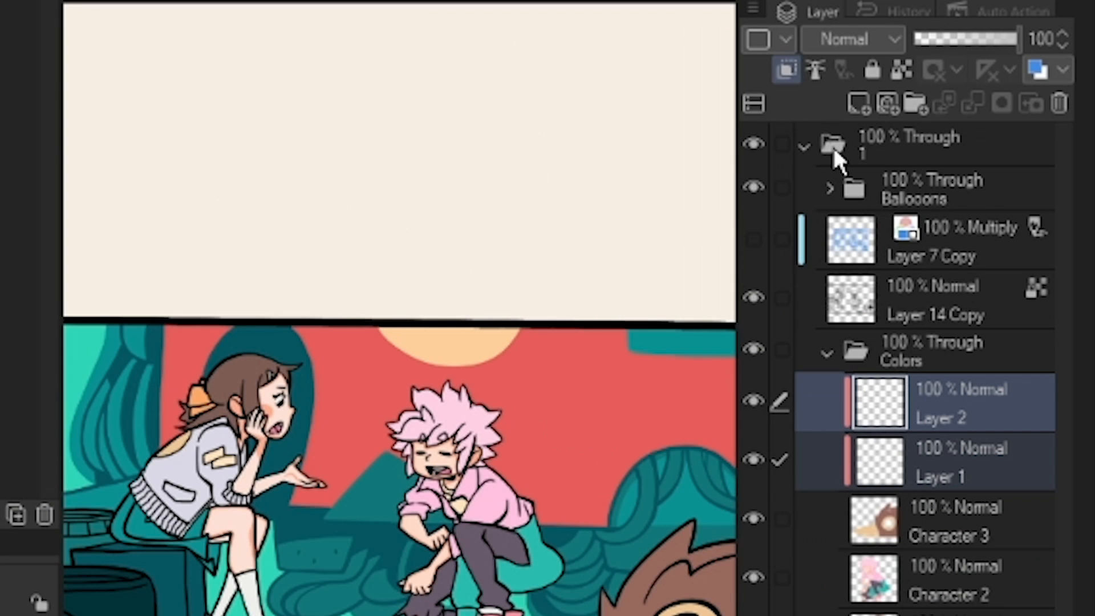
left_click(941, 461)
type("Shadows")
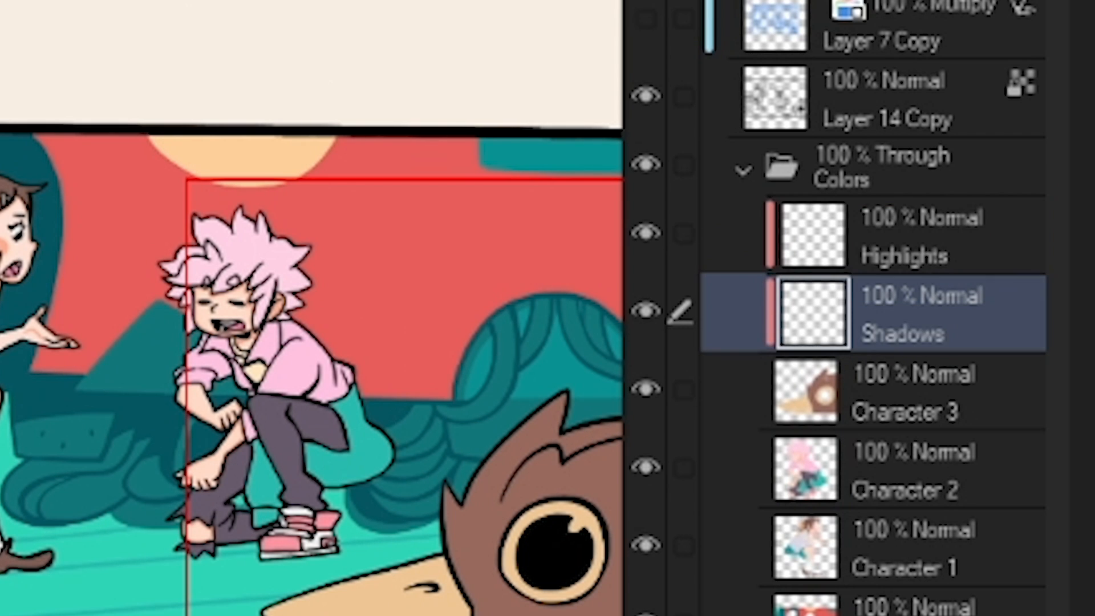
Step: Set Shadows to Multiply and Highlights to Overlay from the layer blending dropdown
left_click(884, 155)
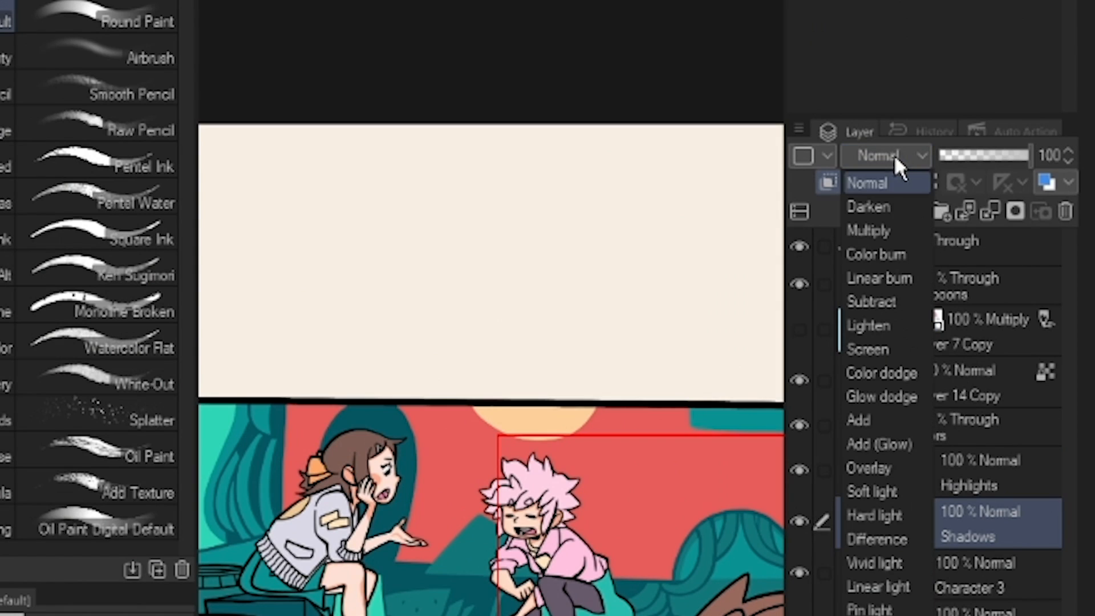
mouse_move(869, 230)
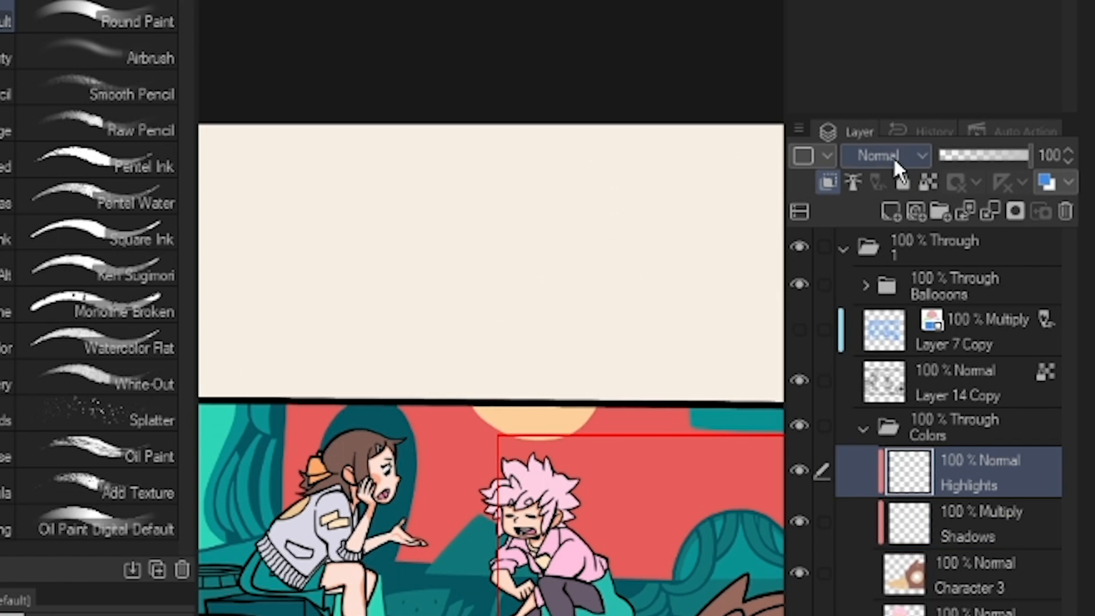
left_click(885, 155)
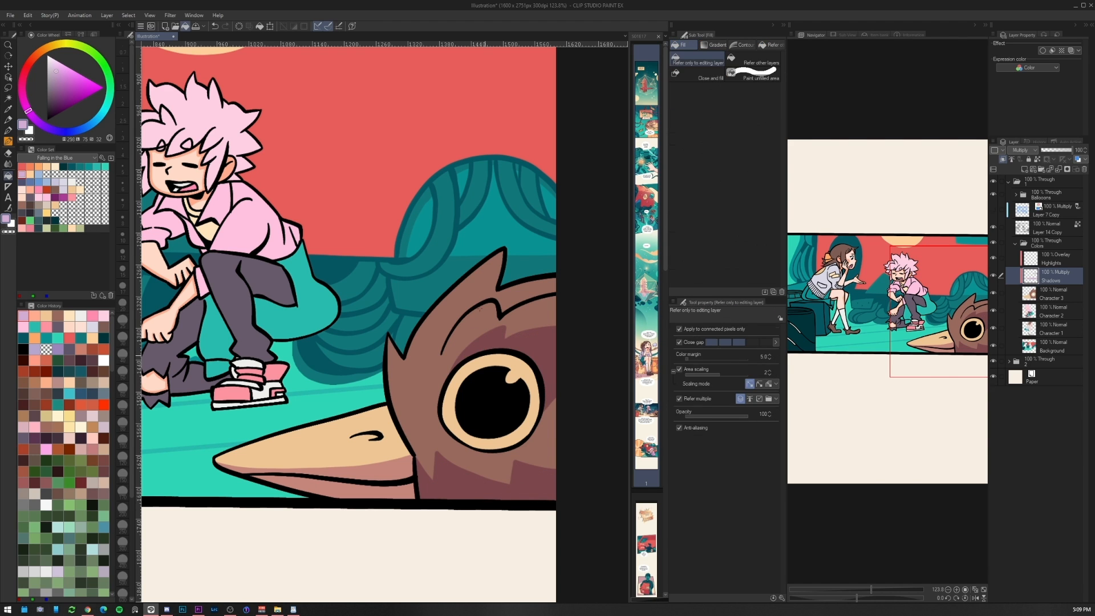
Step: On the Highlights layer, fill a highlight on the bird's head and brush one along its beak
left_click(371, 413)
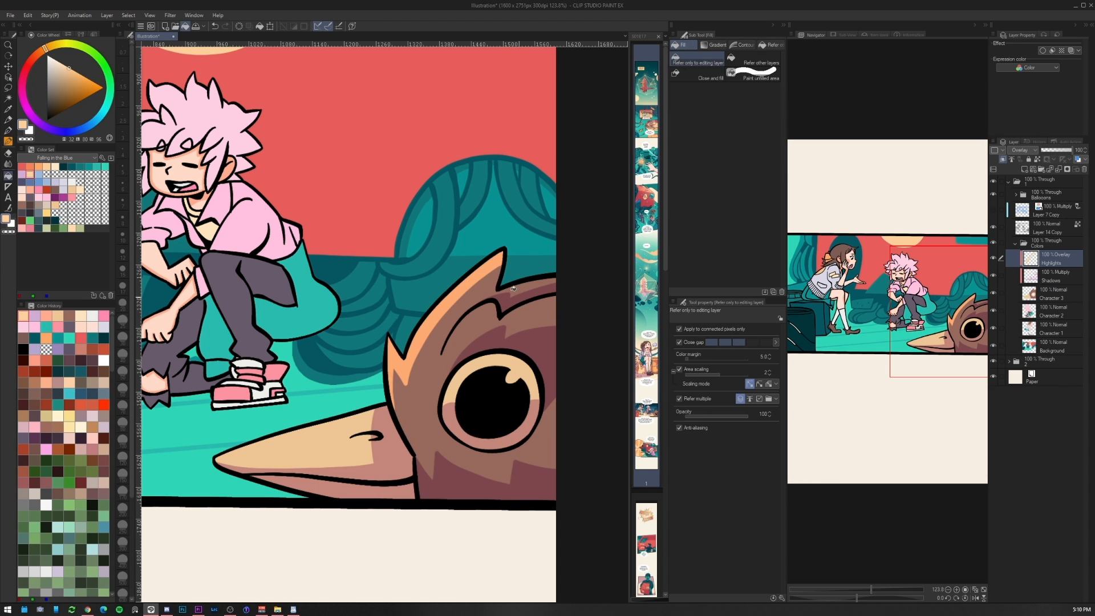
left_click(496, 318)
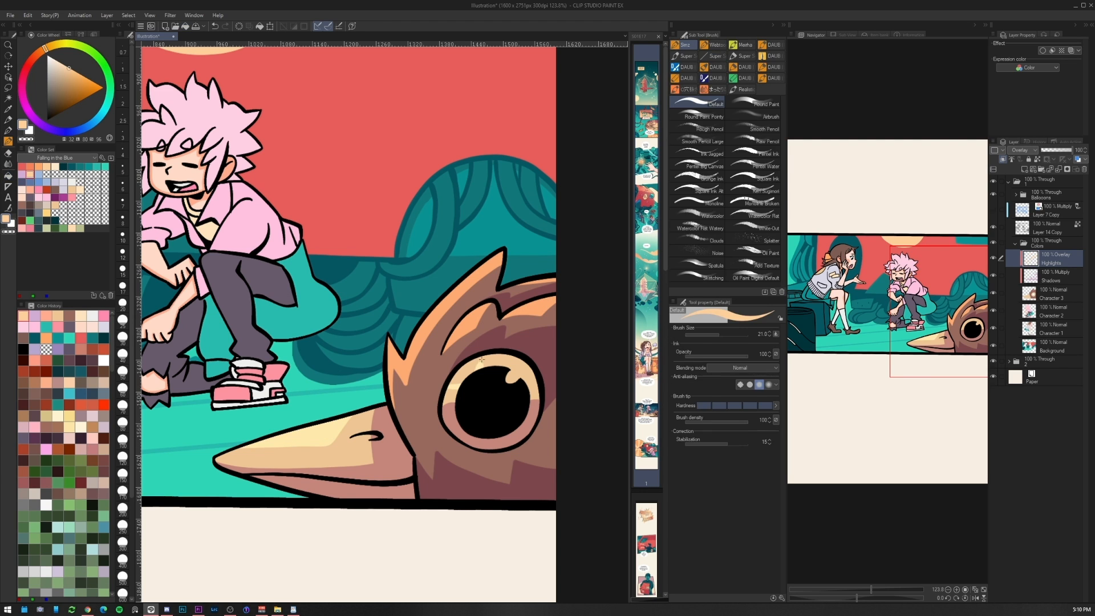
left_click_drag(481, 359, 508, 378)
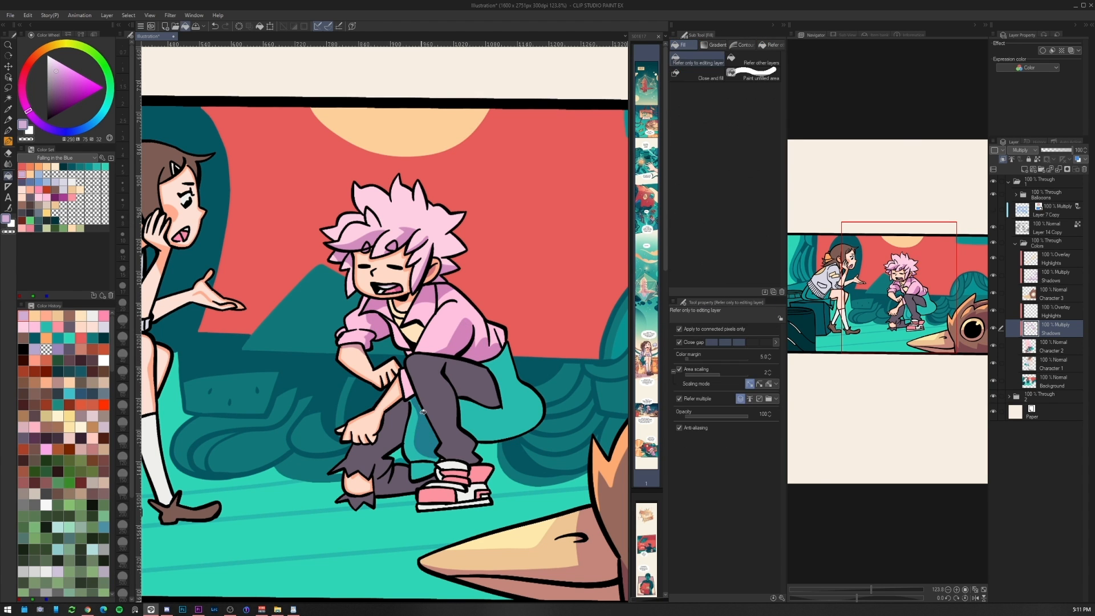
Step: Switch to the full episode document and make the Heat-O speech balloon above the panel visible
left_click(1050, 347)
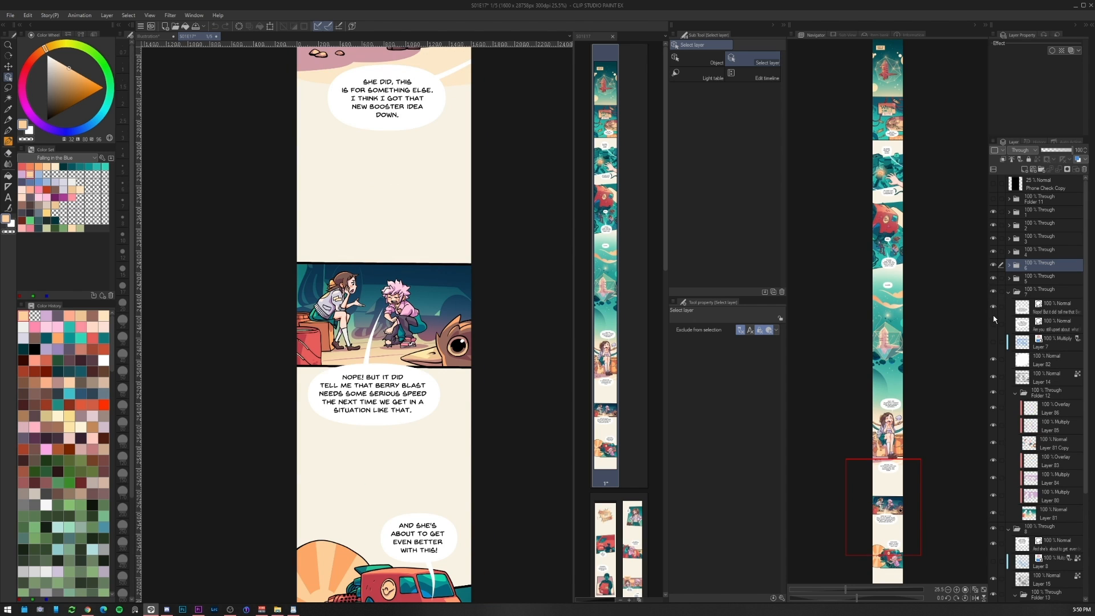
left_click(990, 328)
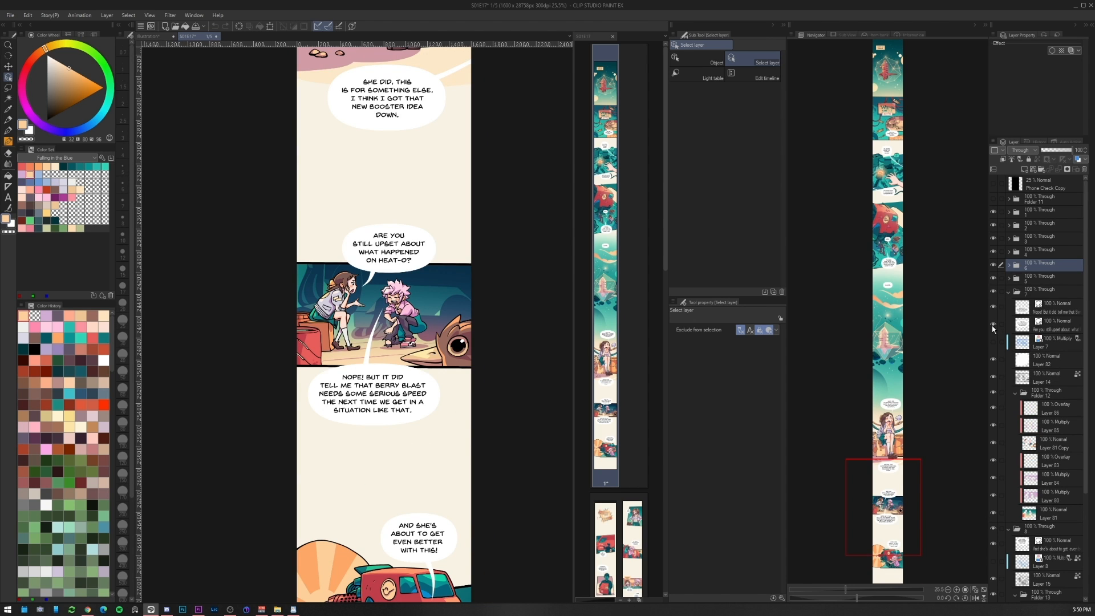